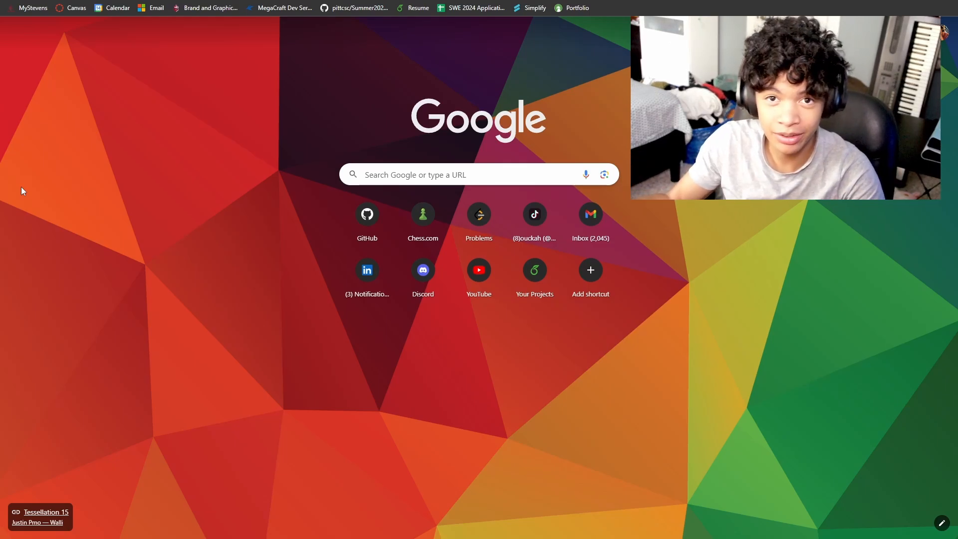
pyautogui.moveTo(119, 194)
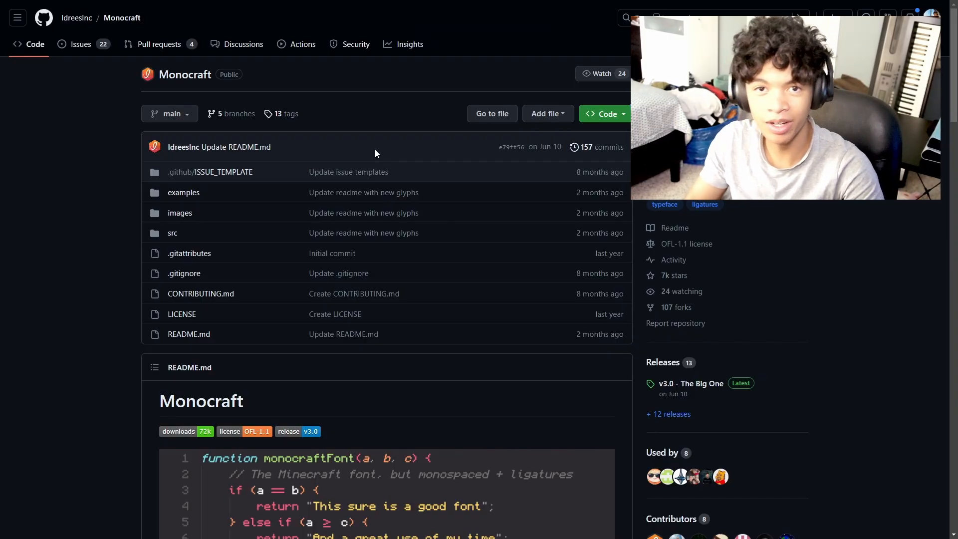
pyautogui.moveTo(177, 79)
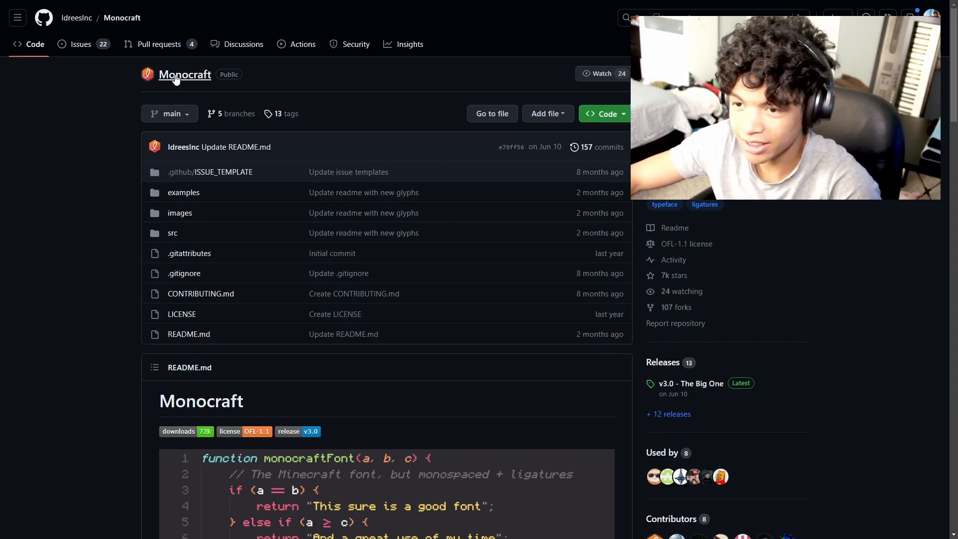
# - Scroll the Monocraft README down to the How to install instructions for Windows, Mac and Linux
pyautogui.scroll(-3)
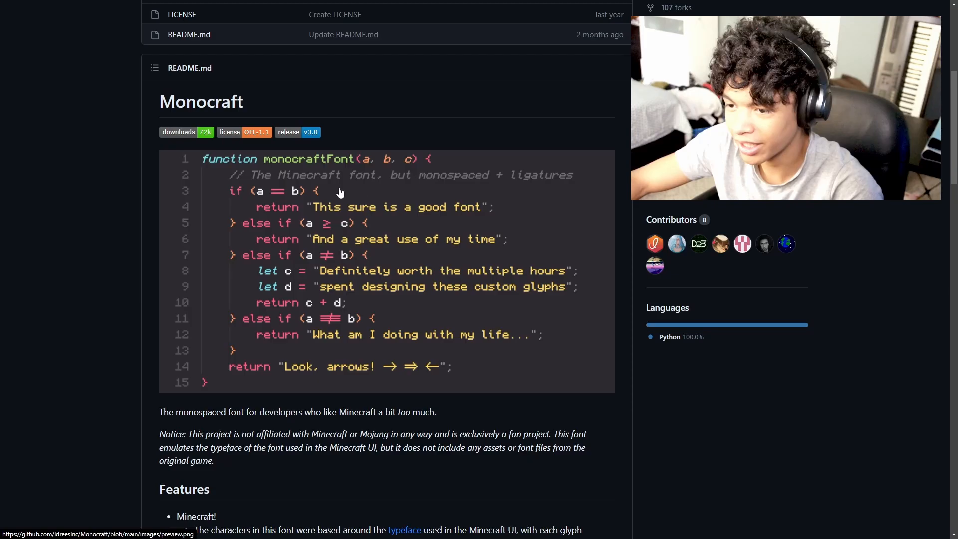
pyautogui.moveTo(437, 338)
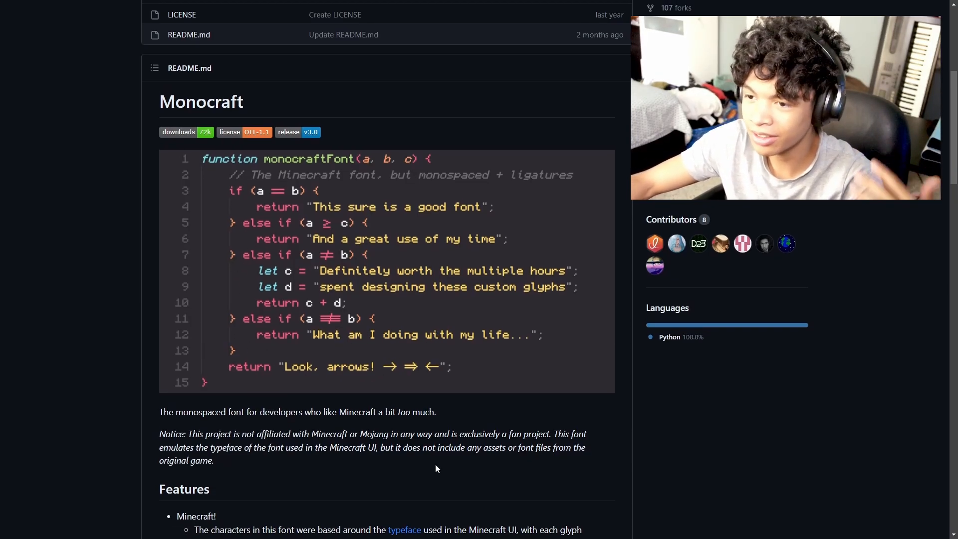
pyautogui.scroll(-3)
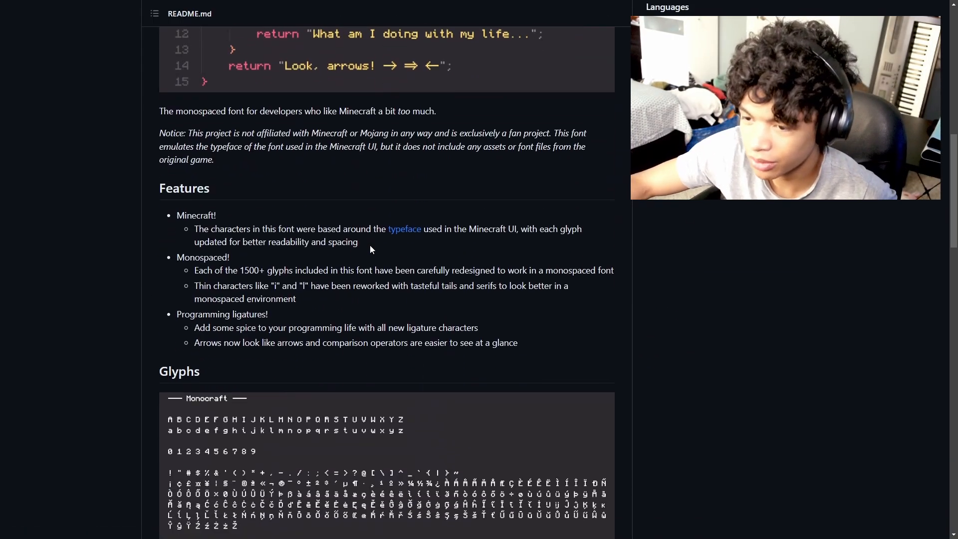
pyautogui.scroll(-3)
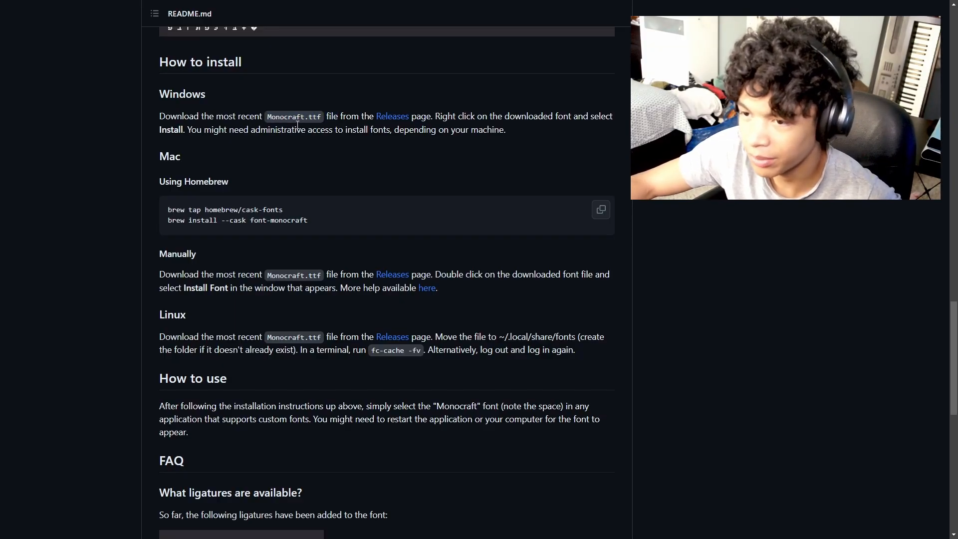
pyautogui.moveTo(391, 120)
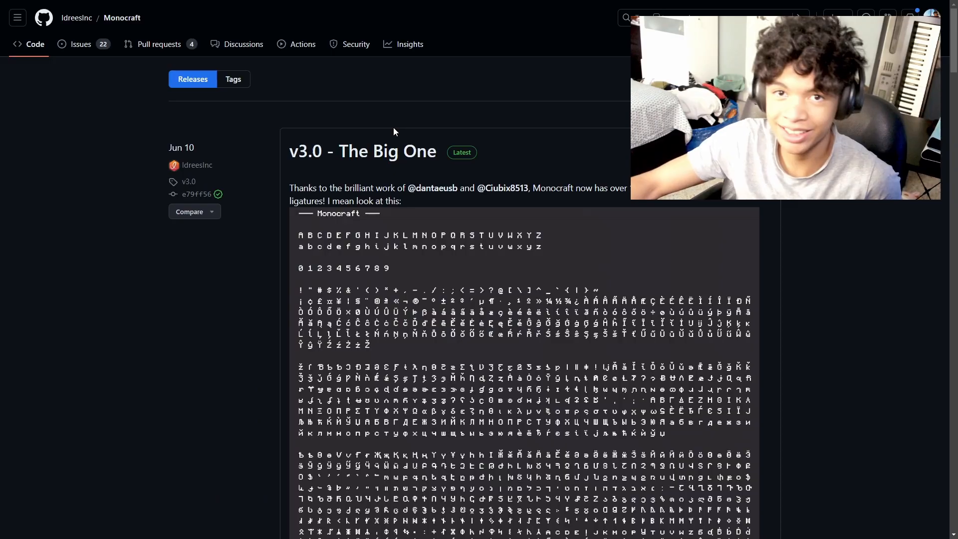
# - Scroll the v3.0 release down to Assets listing Monocraft.ttf and Monocraft.otf
pyautogui.scroll(-3)
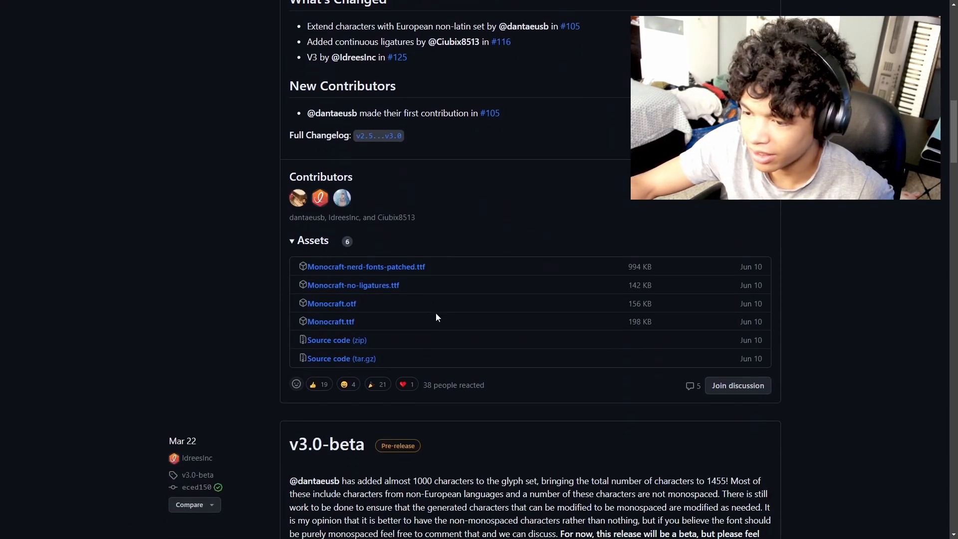
pyautogui.moveTo(331, 324)
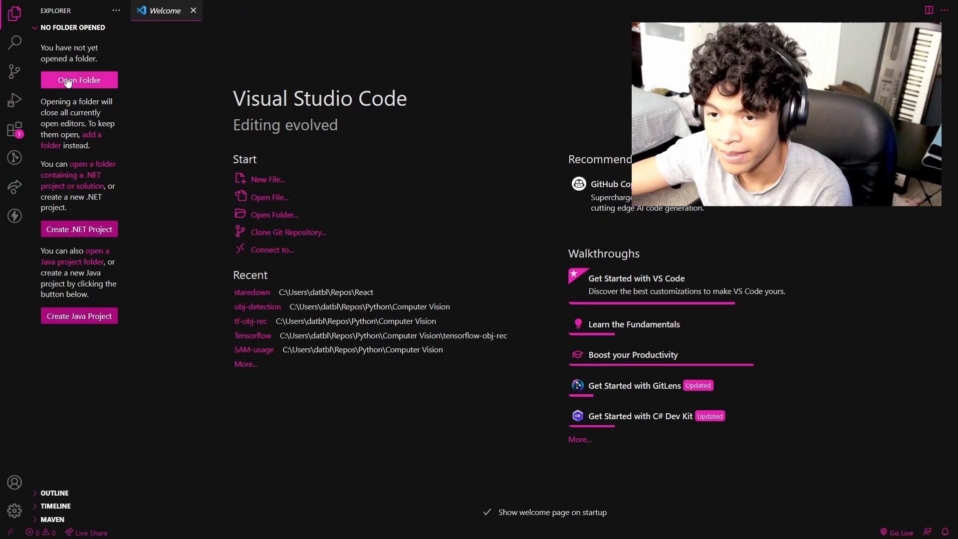
# - In Settings, search 'font' and set the Text Editor Font Family to Monocraft
pyautogui.click(14, 511)
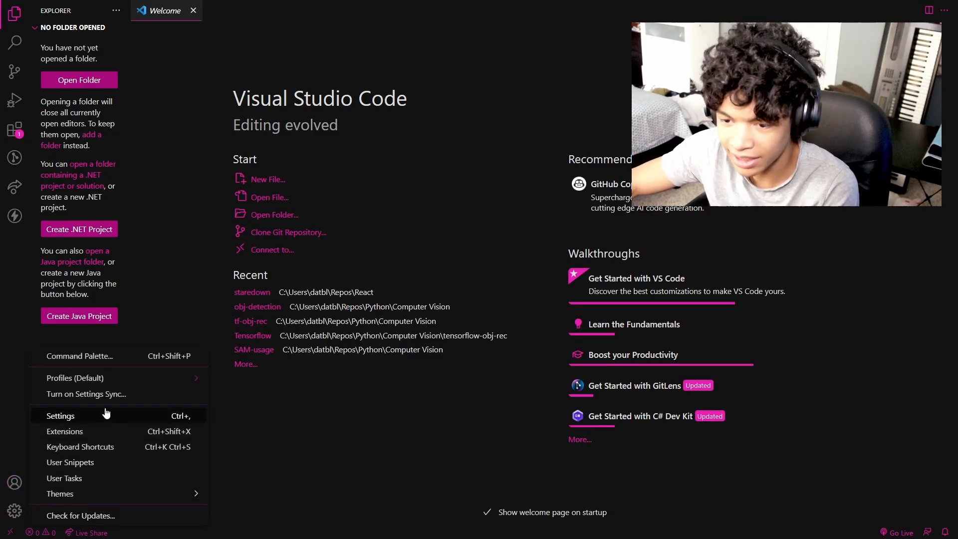
pyautogui.click(60, 416)
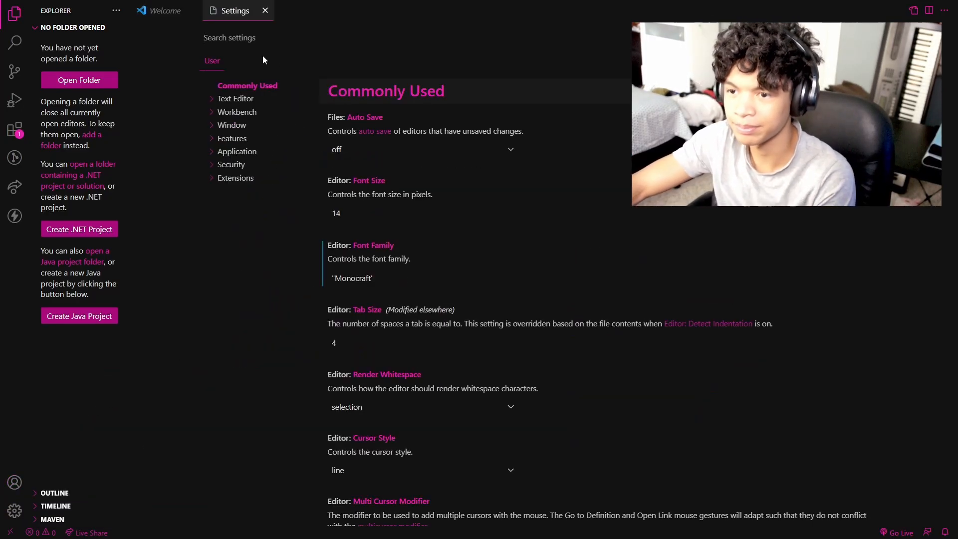
pyautogui.write('fo')
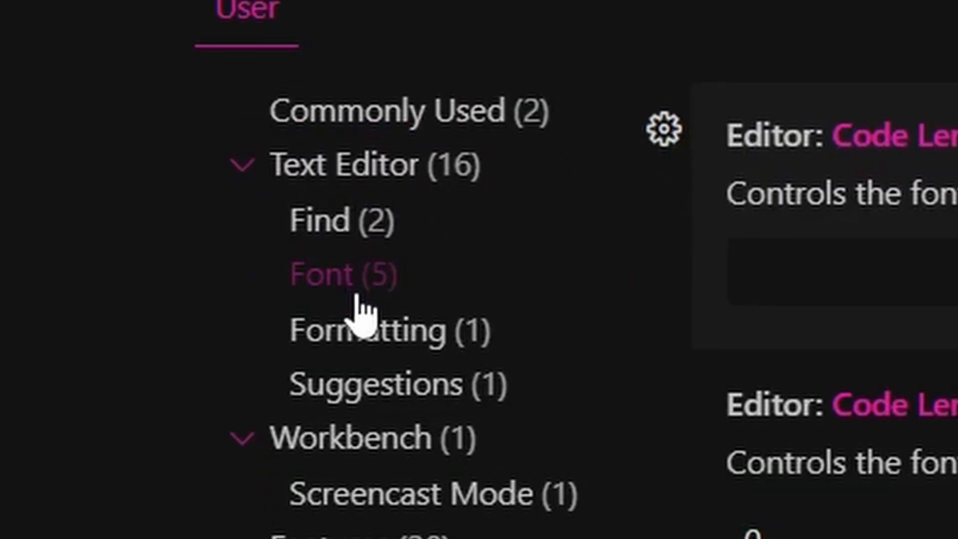
pyautogui.click(320, 274)
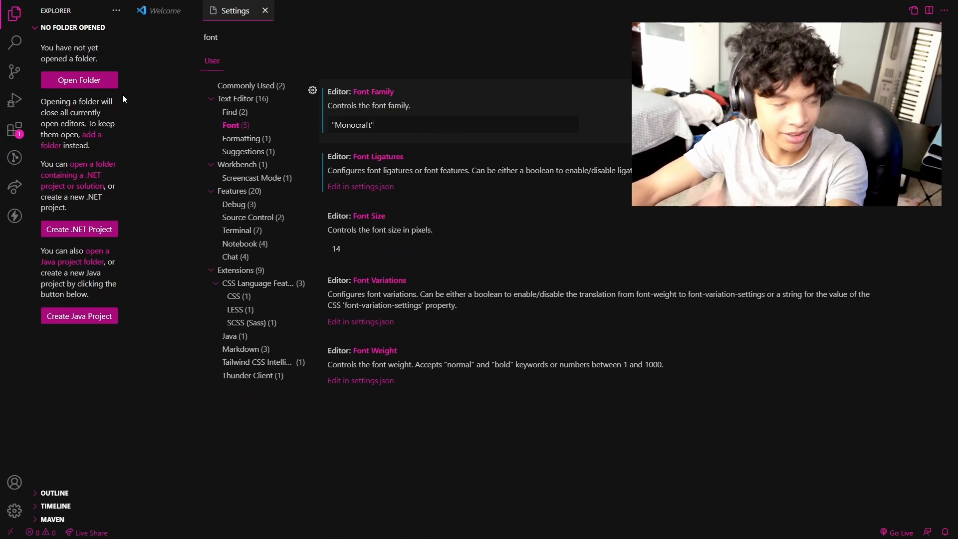
pyautogui.click(164, 10)
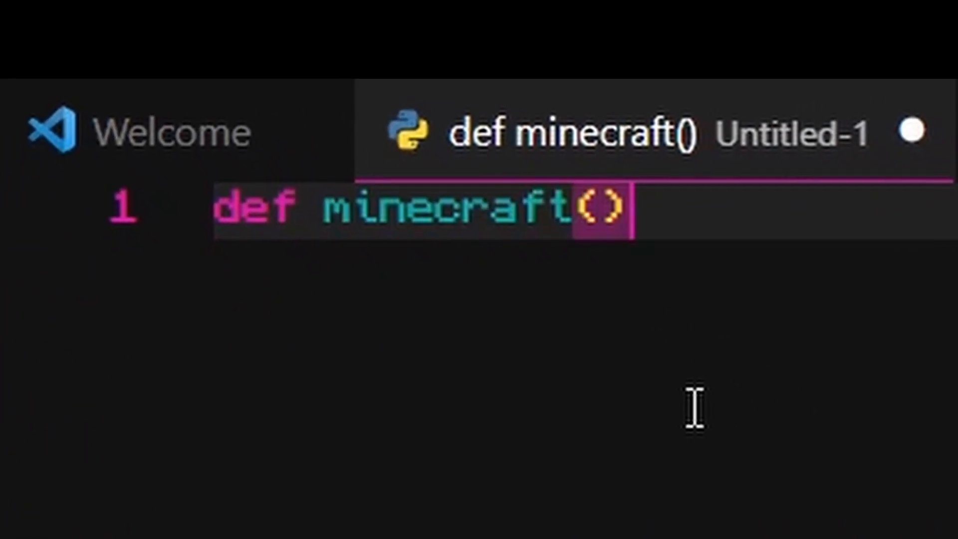
# - Type def minecraft(): with an indented print("") line beneath it
pyautogui.write(':')
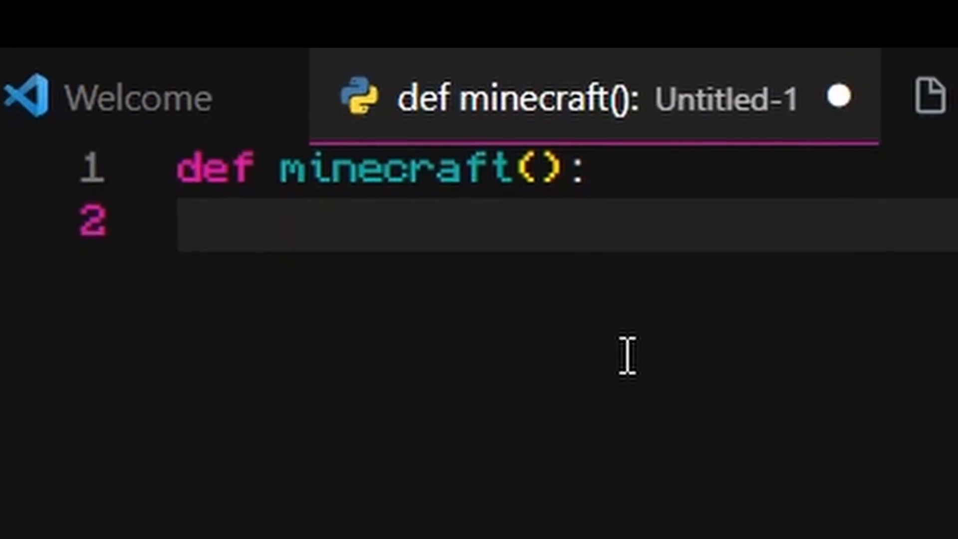
pyautogui.write('print("")')
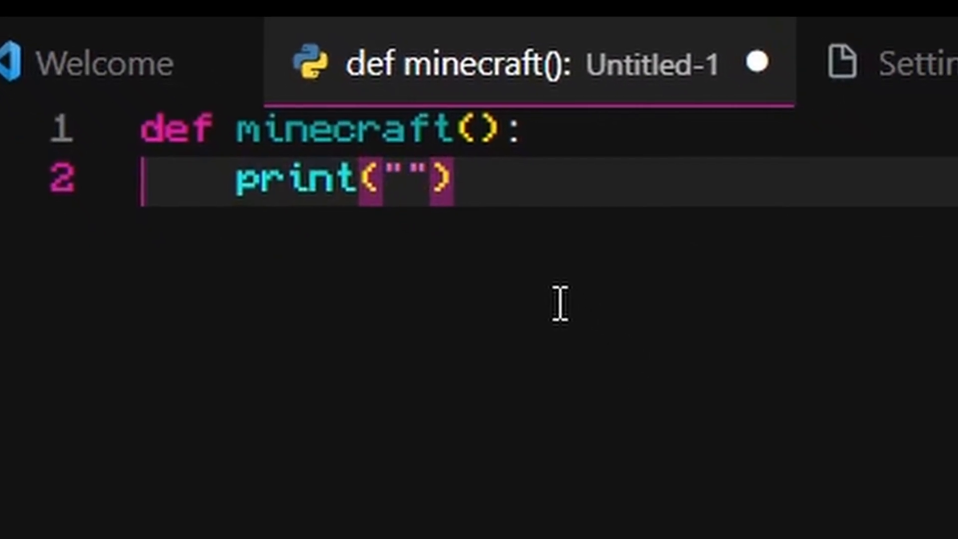